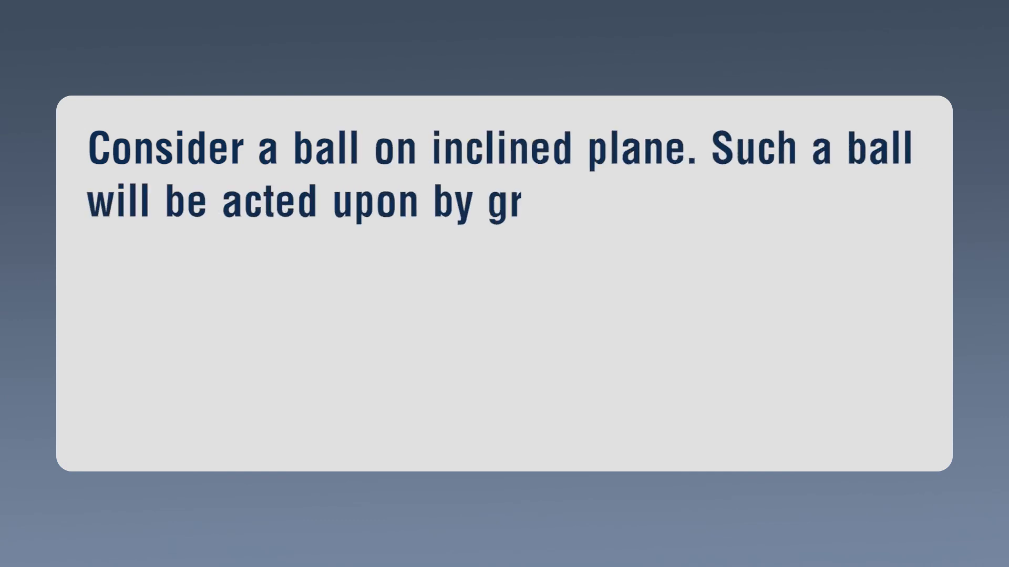
pyautogui.write('avitational force, normal')
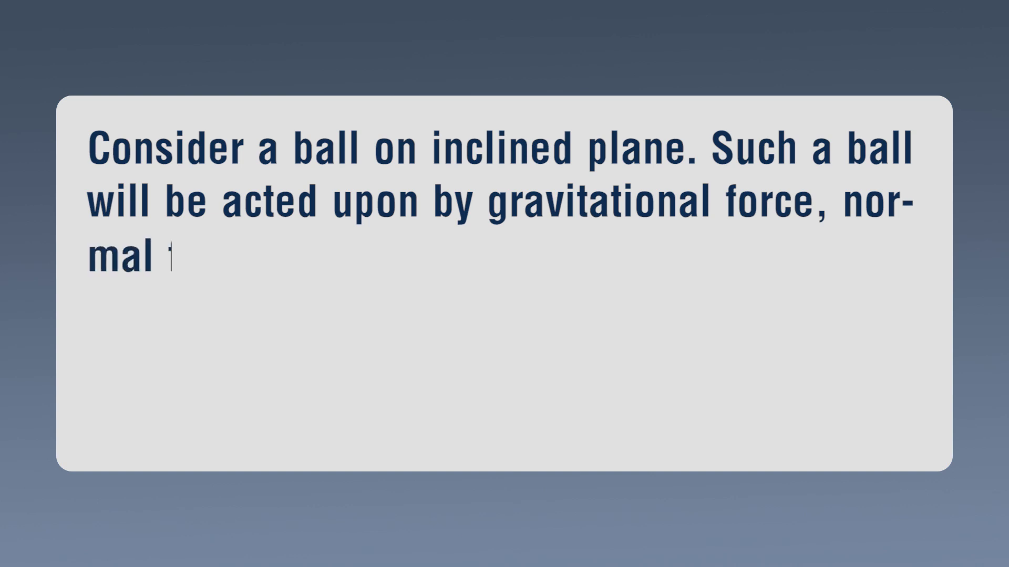
pyautogui.write('force and frictional force.')
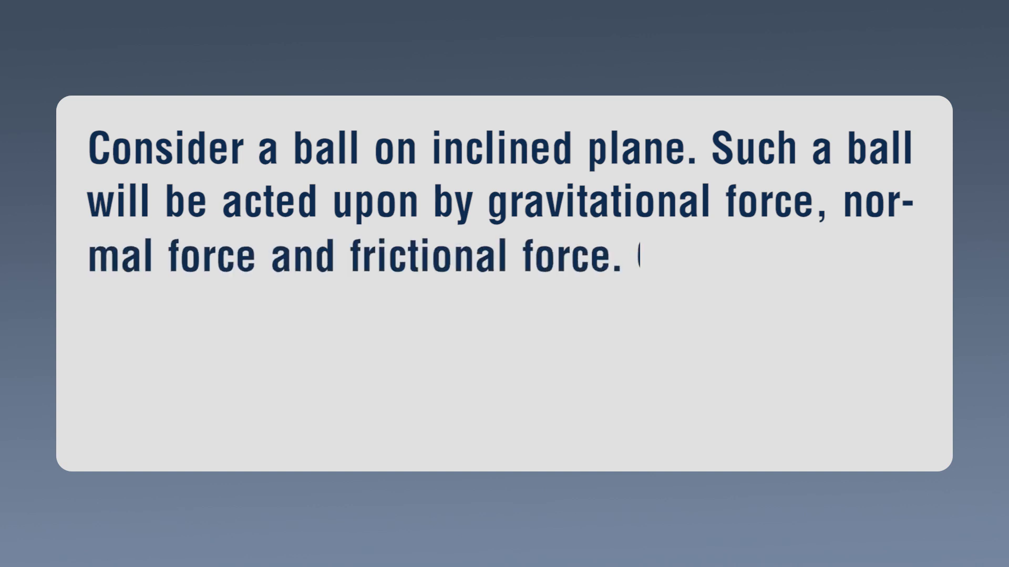
pyautogui.write('Gravitational force al')
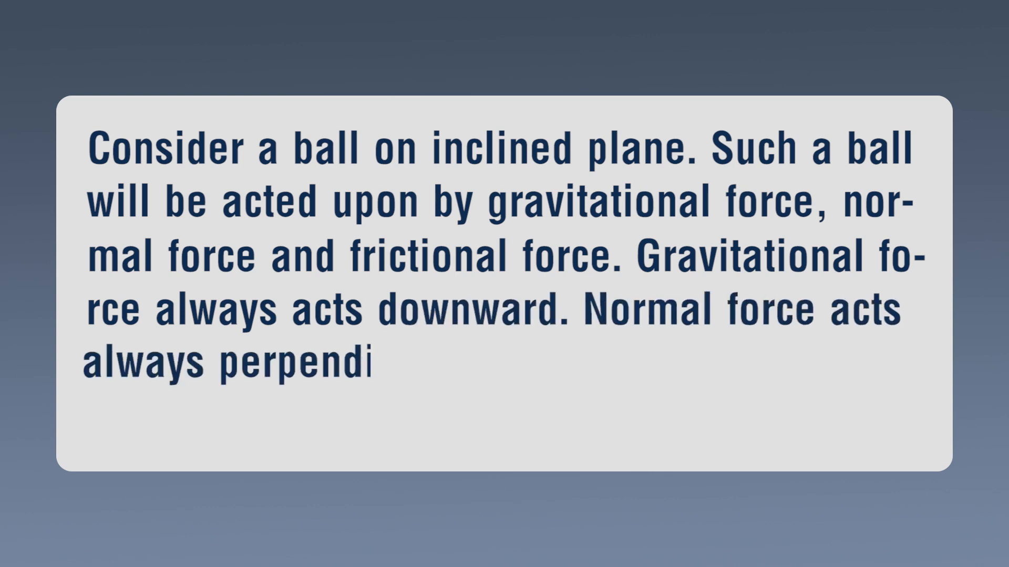
pyautogui.write('cular to the surface where obje')
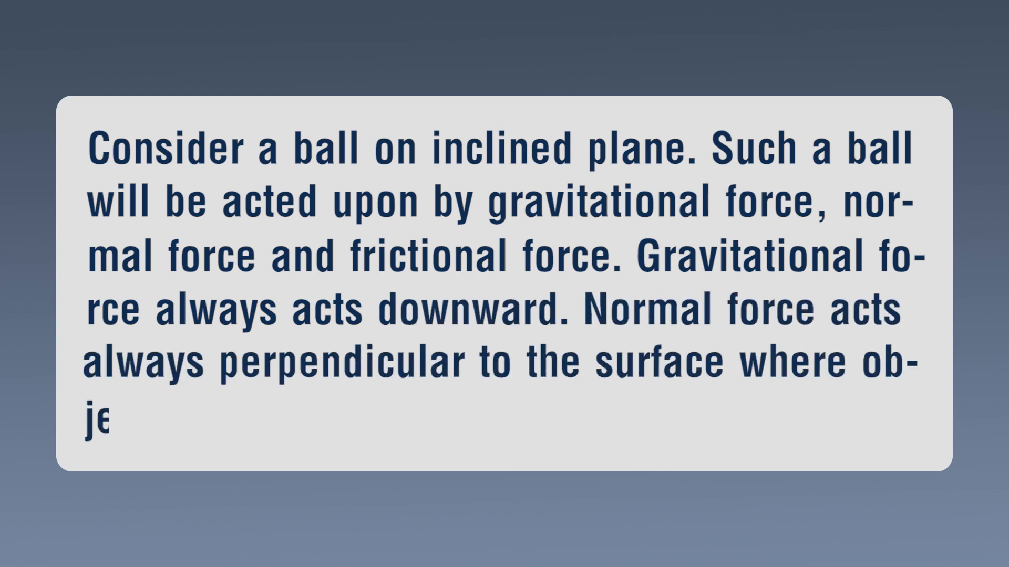
pyautogui.write('ject is placed.')
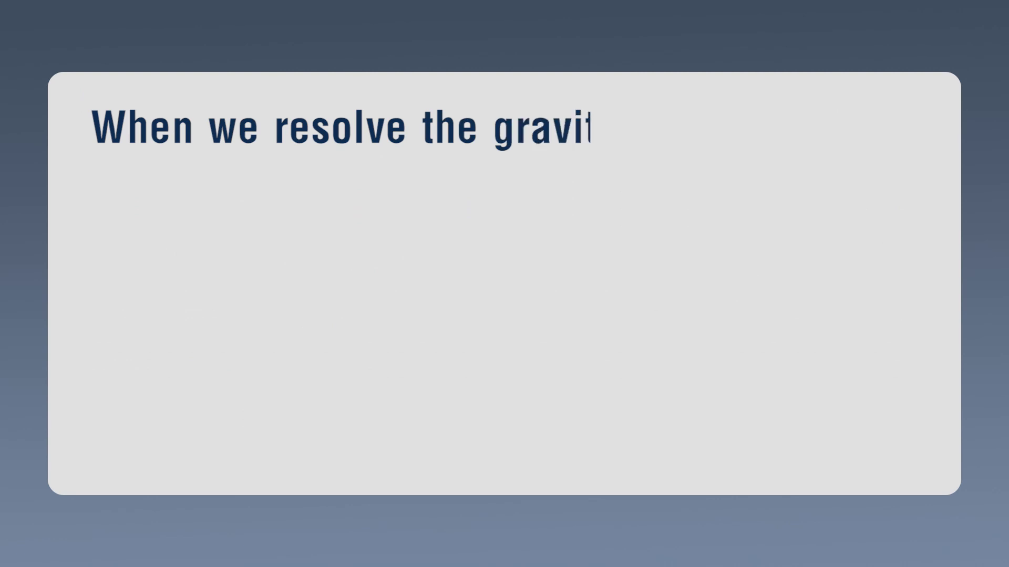
pyautogui.write('ational force one component acts along an inclined surface.')
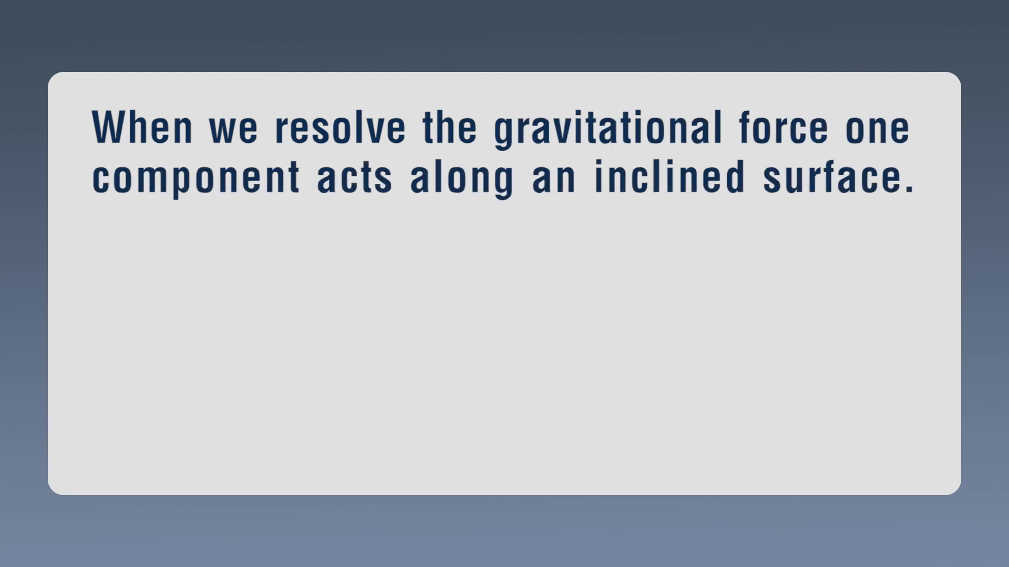
pyautogui.write('Another component is opposit')
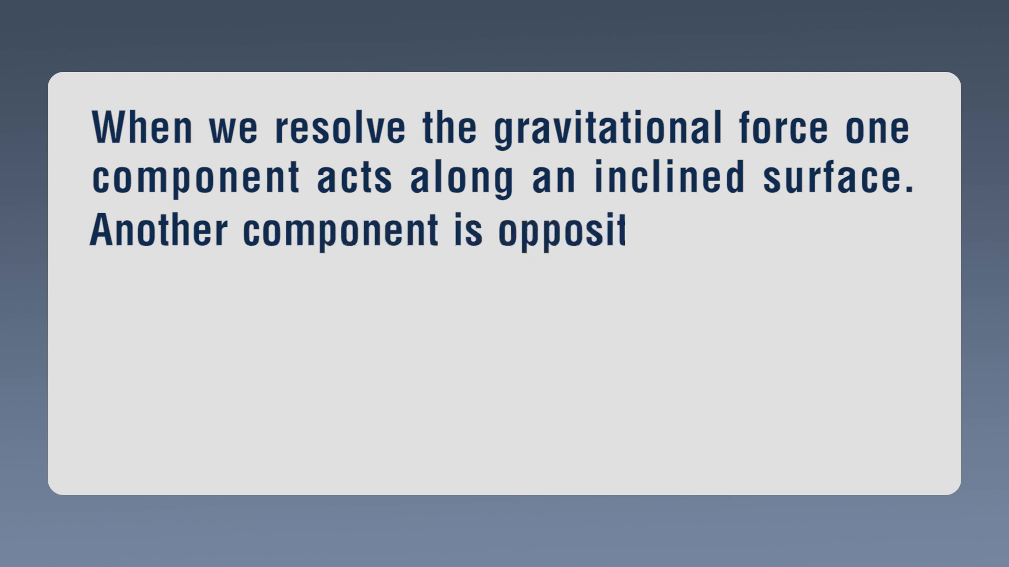
pyautogui.write('e to the normal force. The frictional force acts opposite t')
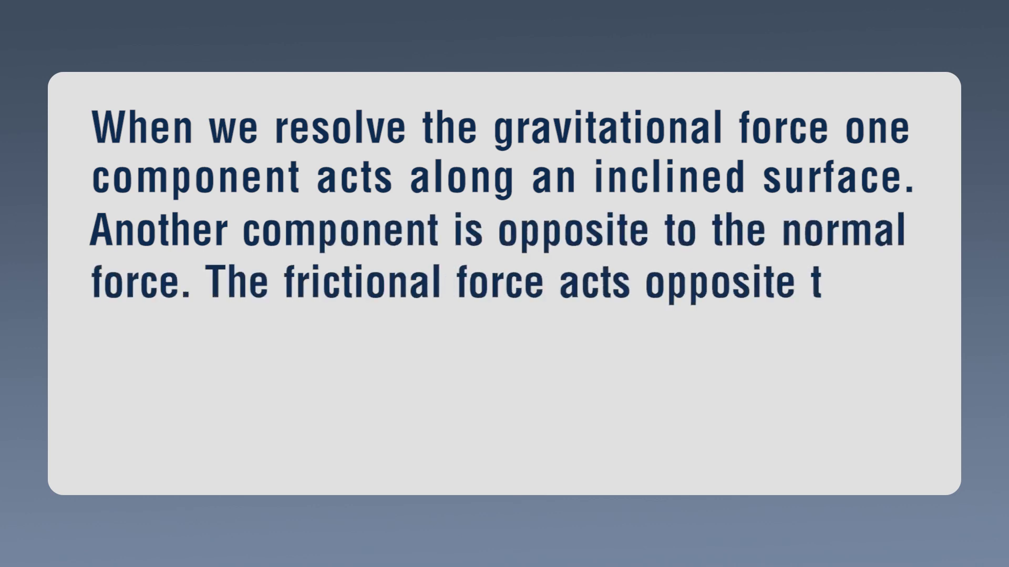
pyautogui.write('o the motion of ball.')
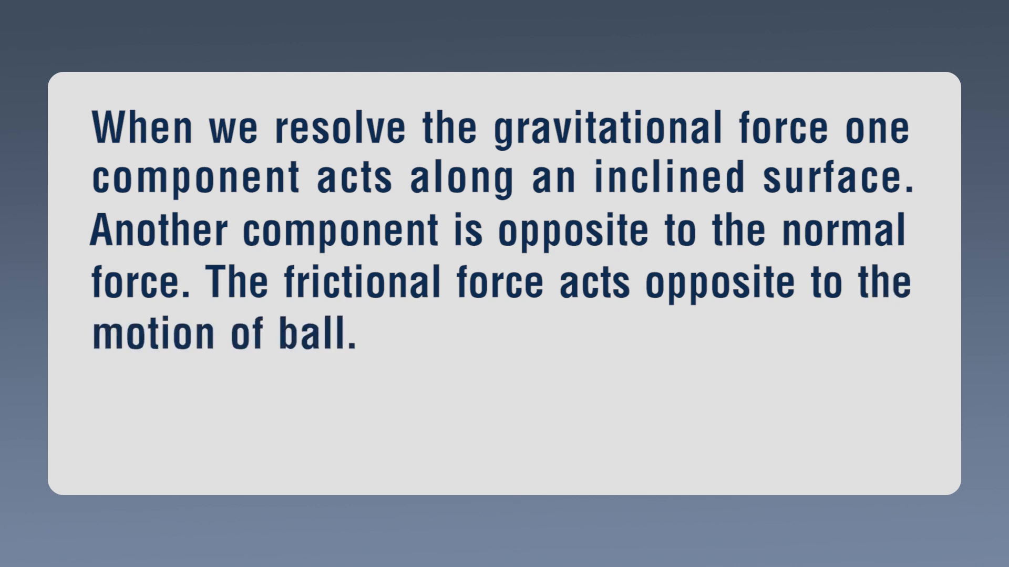
pyautogui.write('mg sin θ component of force')
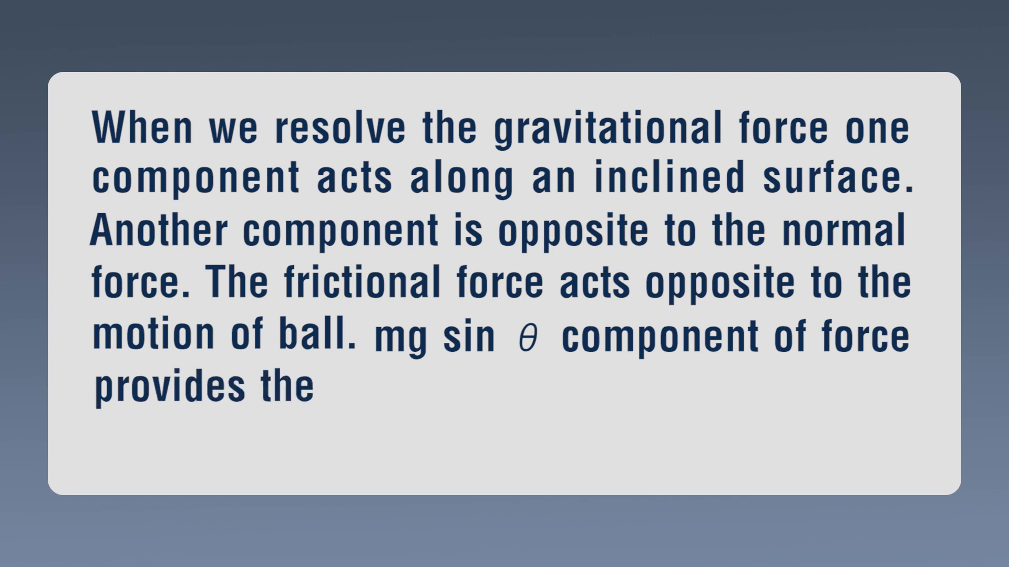
pyautogui.write('necessary acceleration (g sin θ')
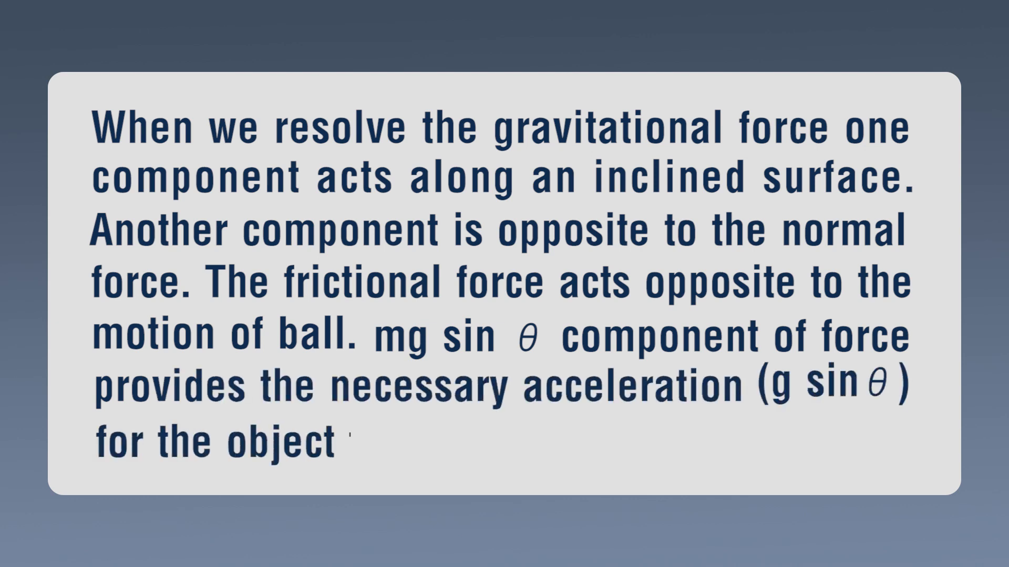
pyautogui.write('to roll down the surface.')
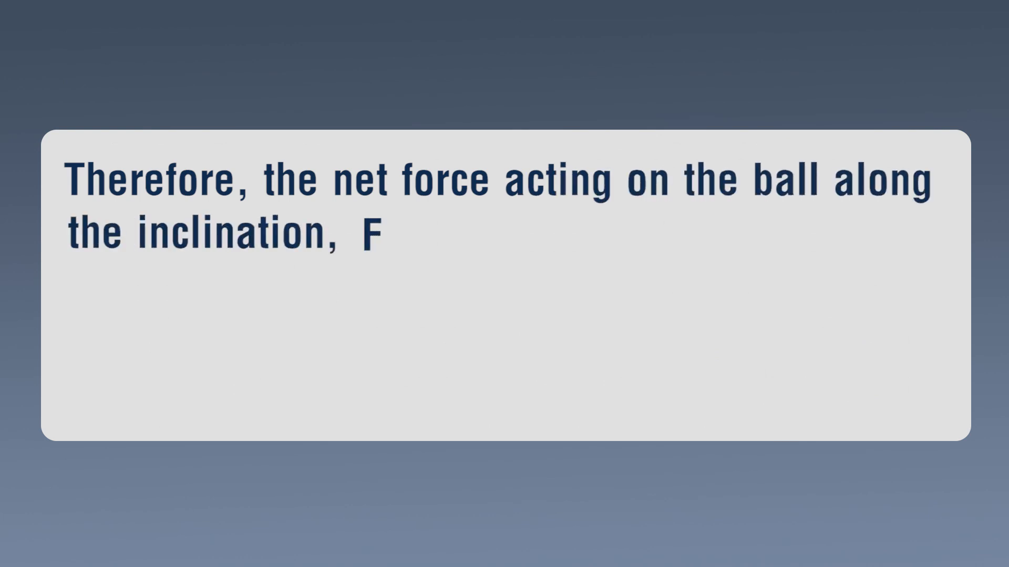
pyautogui.write('= m g s')
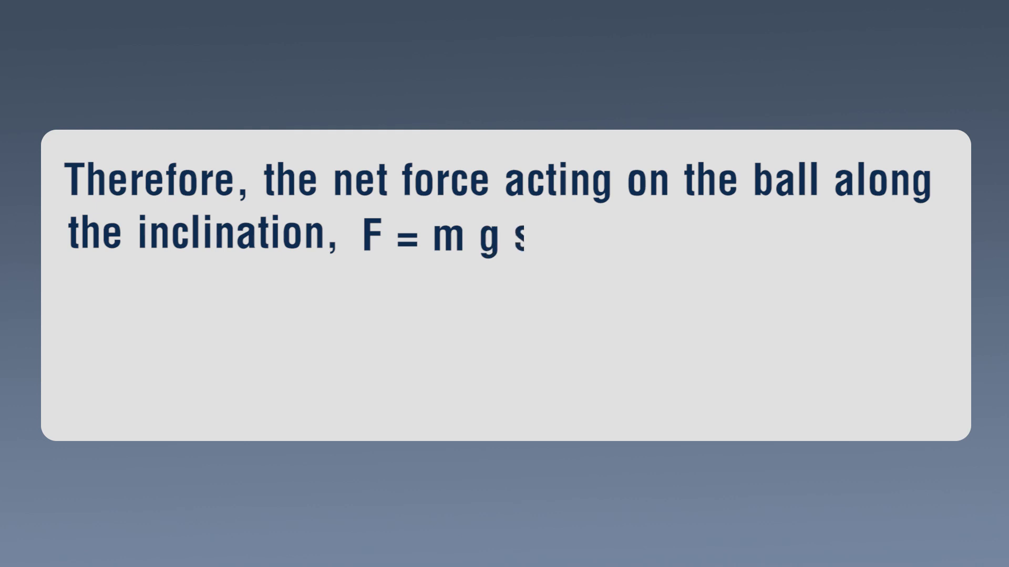
pyautogui.write('sin θ – fs')
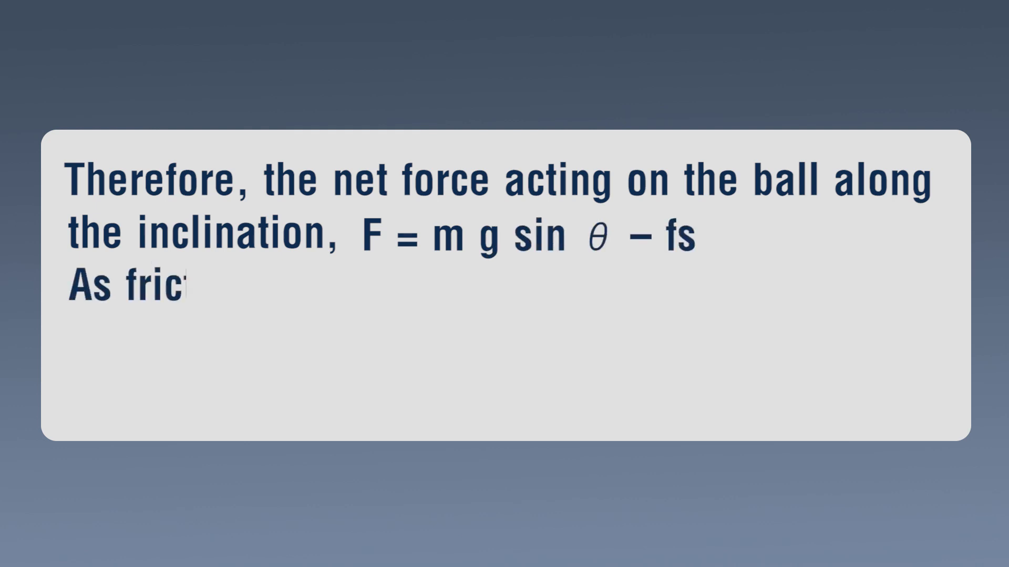
pyautogui.write('tion along the path increases, the force a-')
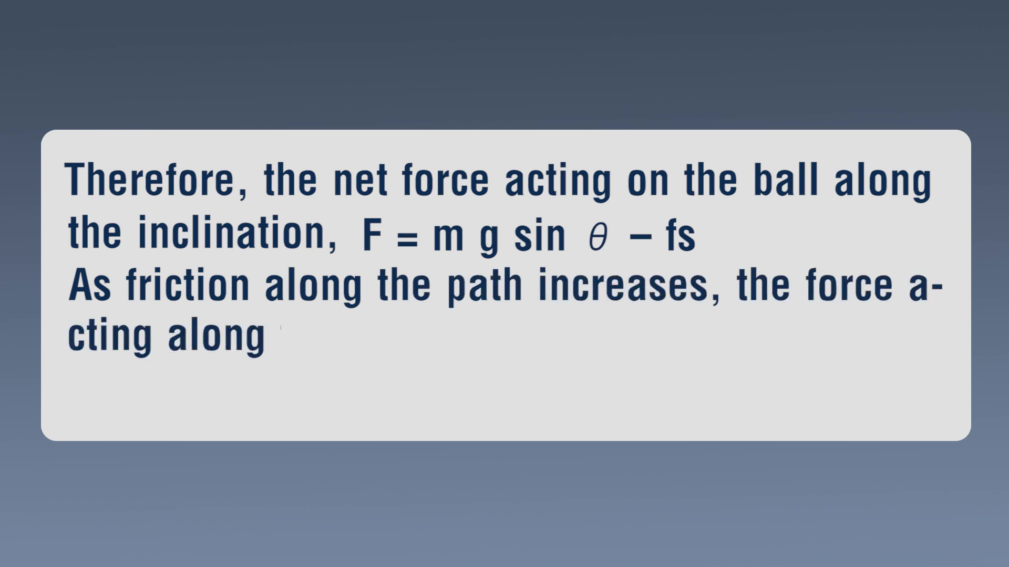
pyautogui.write('the inclined surface decreases. A st-')
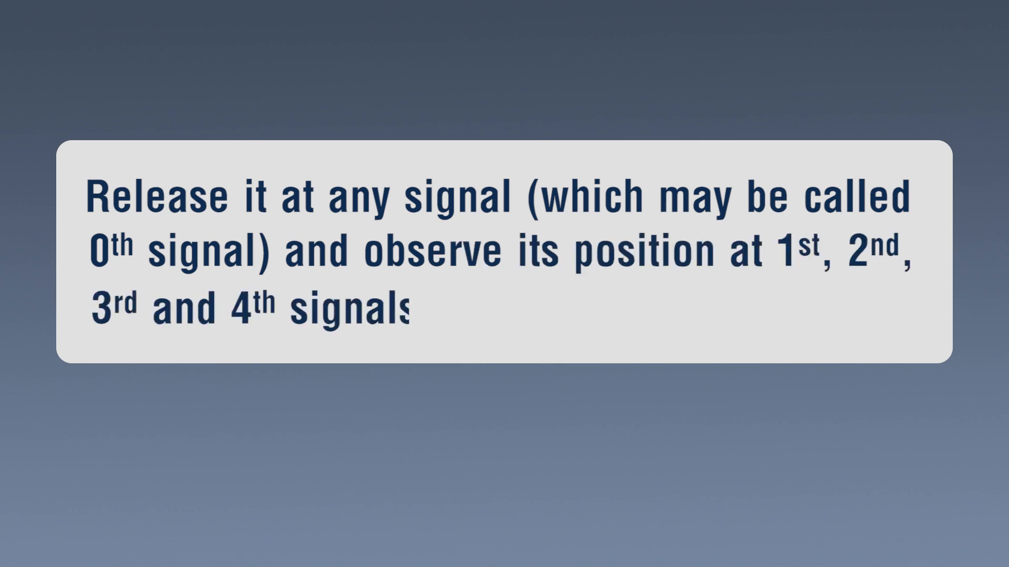
pyautogui.write('after the release.')
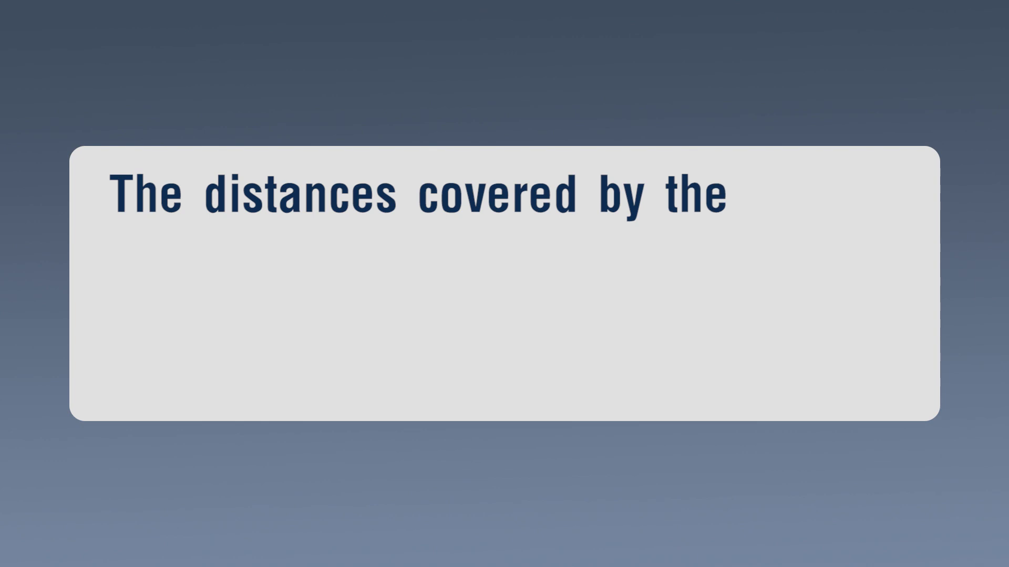
pyautogui.write('ball in successive intervals go o')
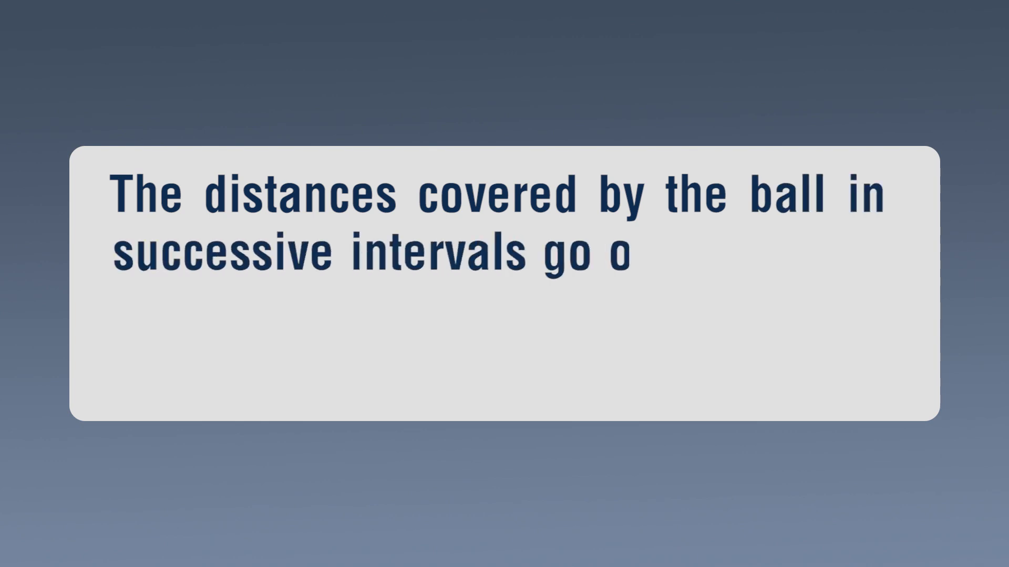
pyautogui.write('n increasing by equal amou')
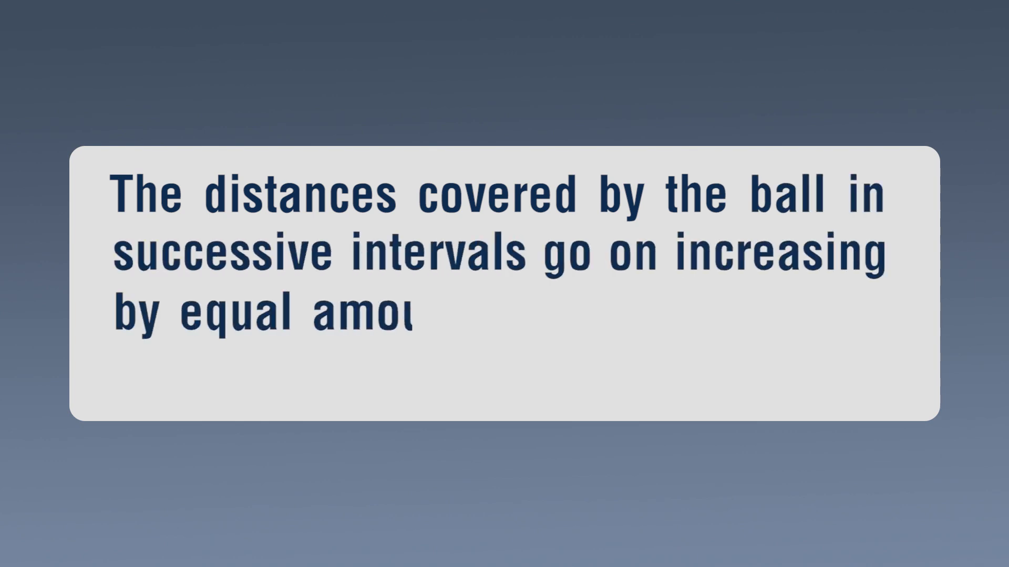
pyautogui.write('nts when the ball roll down')
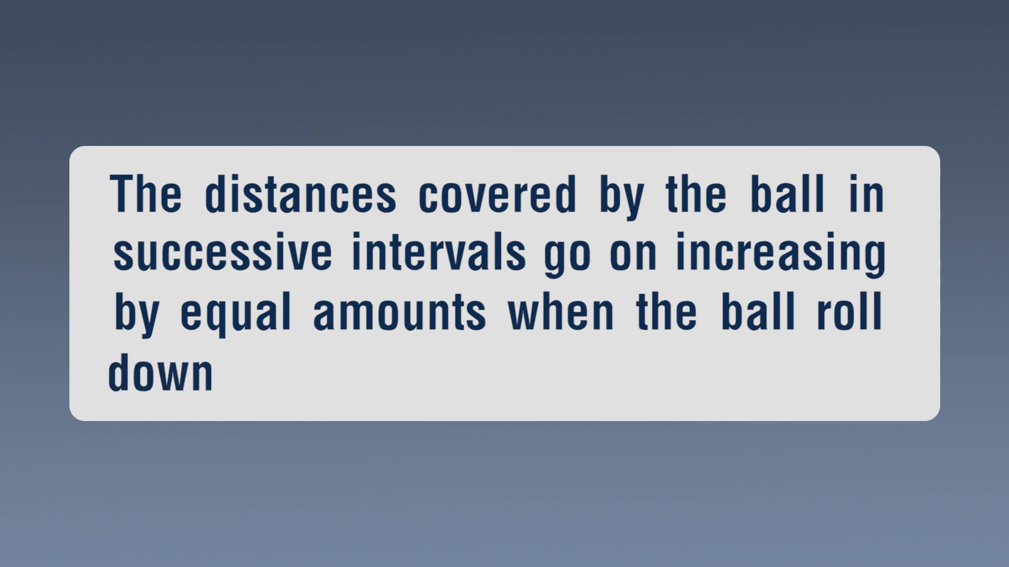
pyautogui.write('the incline.')
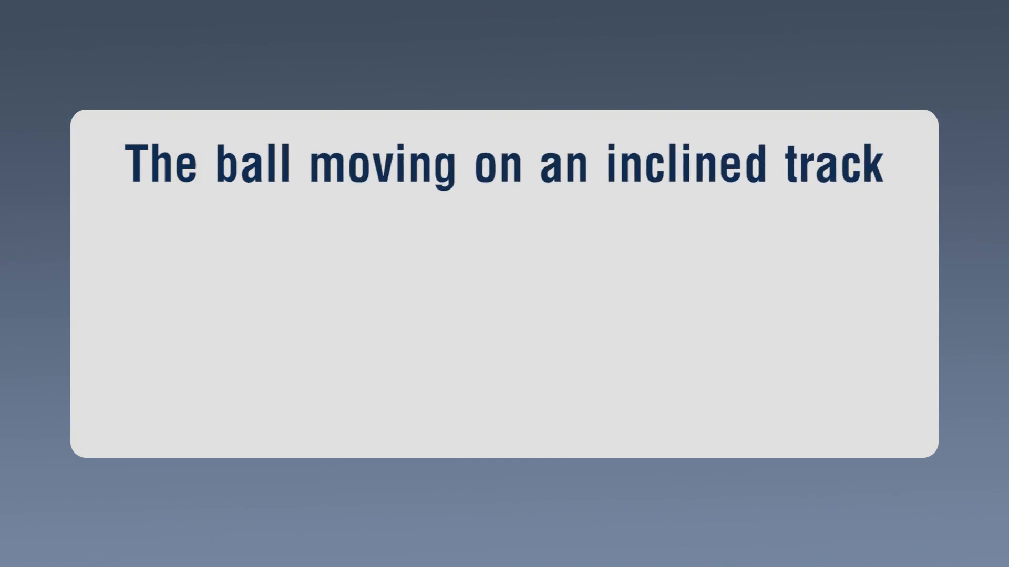
pyautogui.write('covers successively')
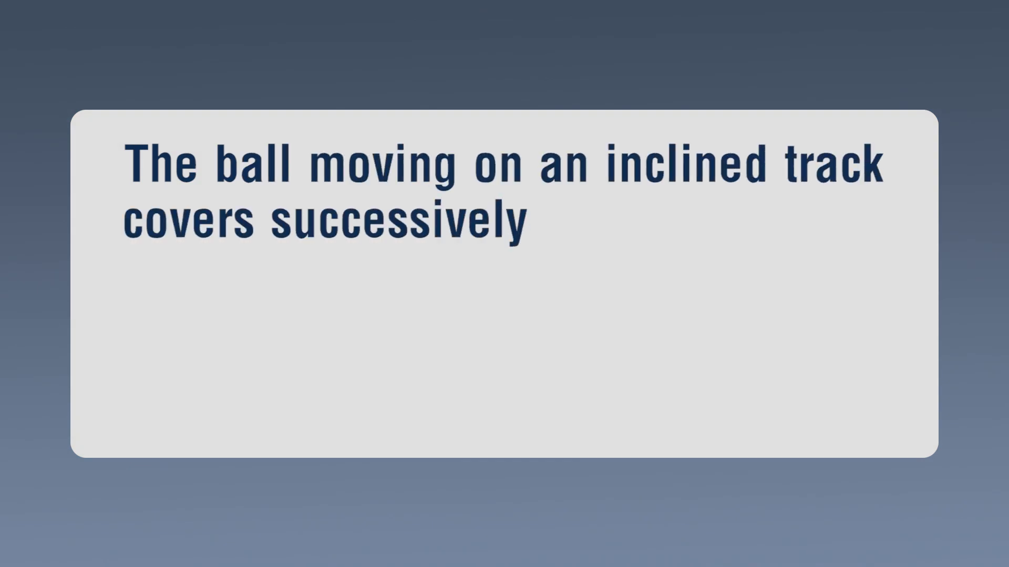
pyautogui.write('longer distances in equal intervals of time. This shows that the speed of the ball')
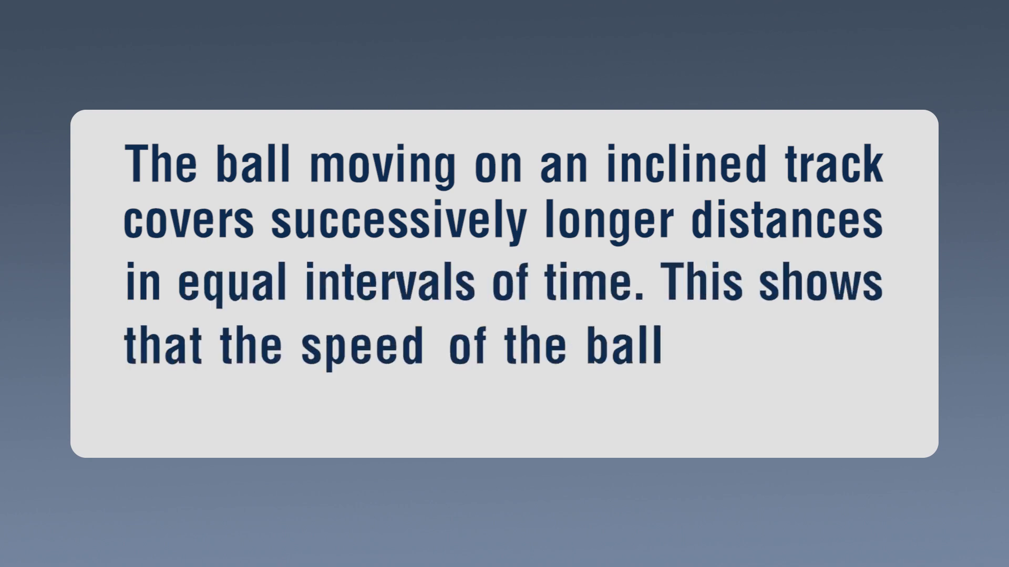
pyautogui.write('increases as it moved down an in')
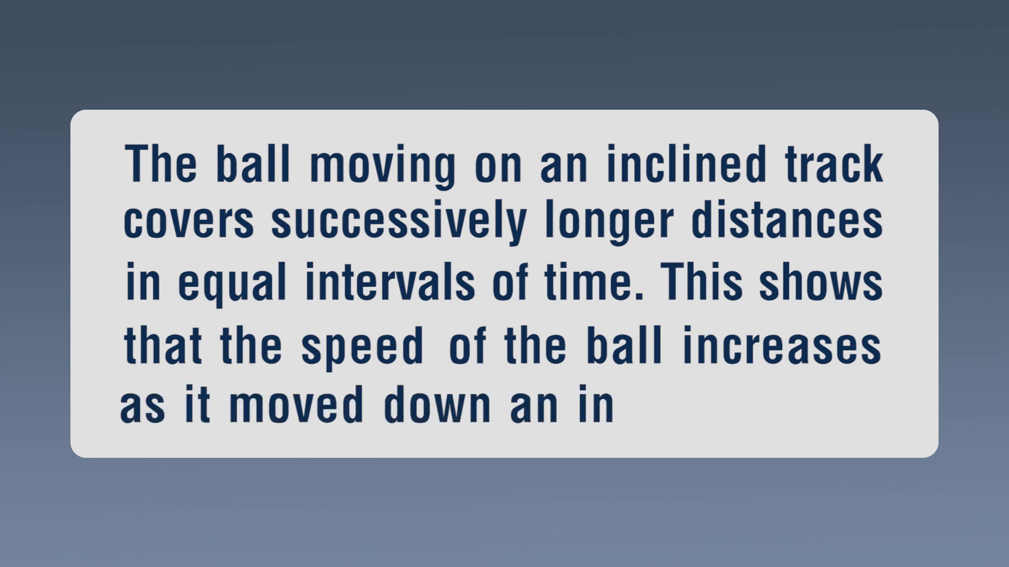